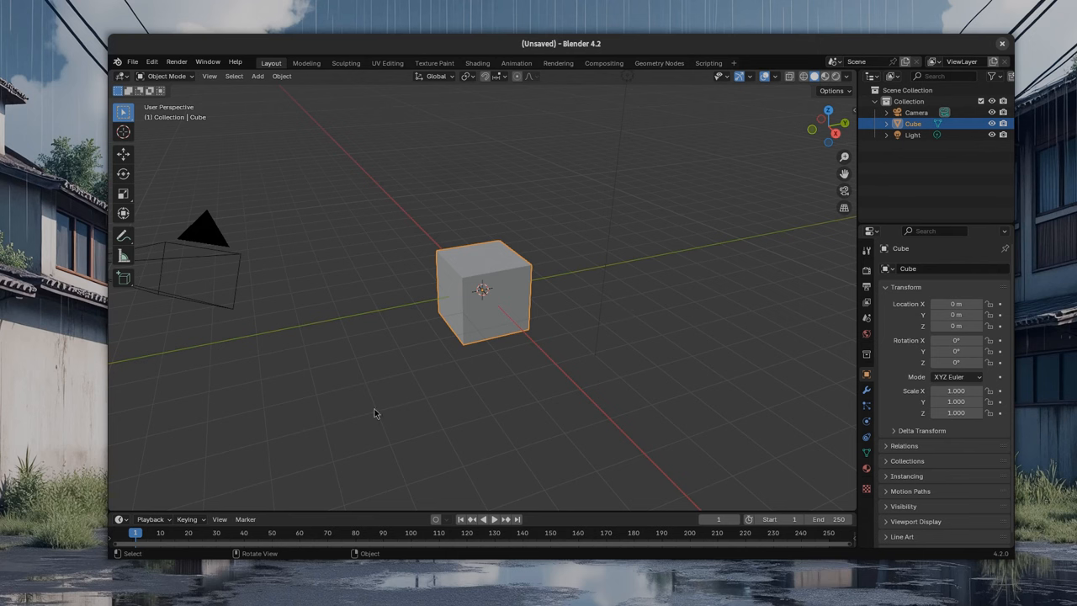
pyautogui.moveTo(542, 302)
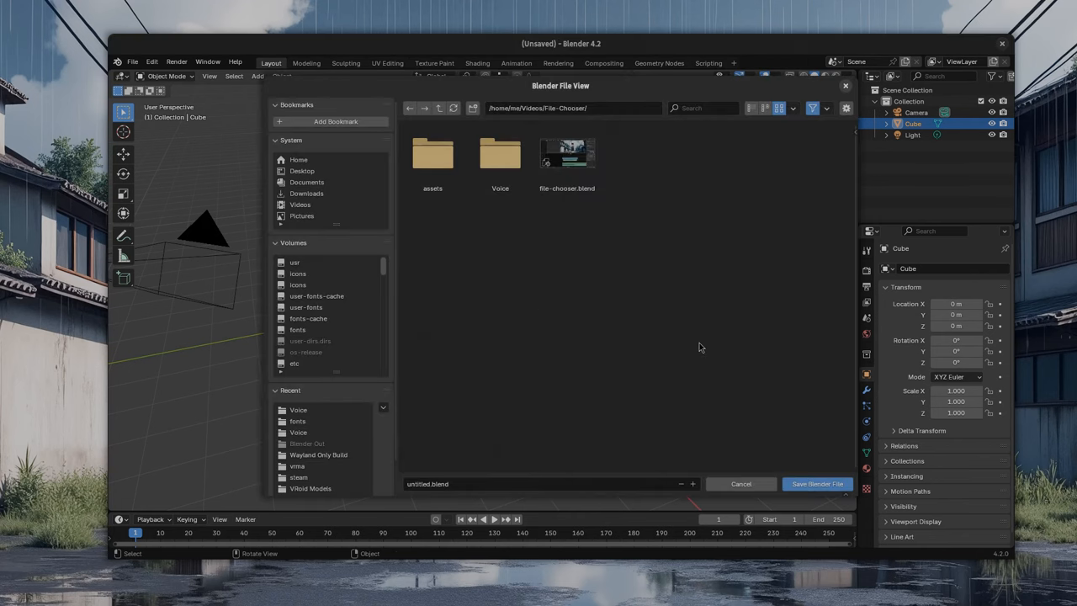
pyautogui.moveTo(672, 302)
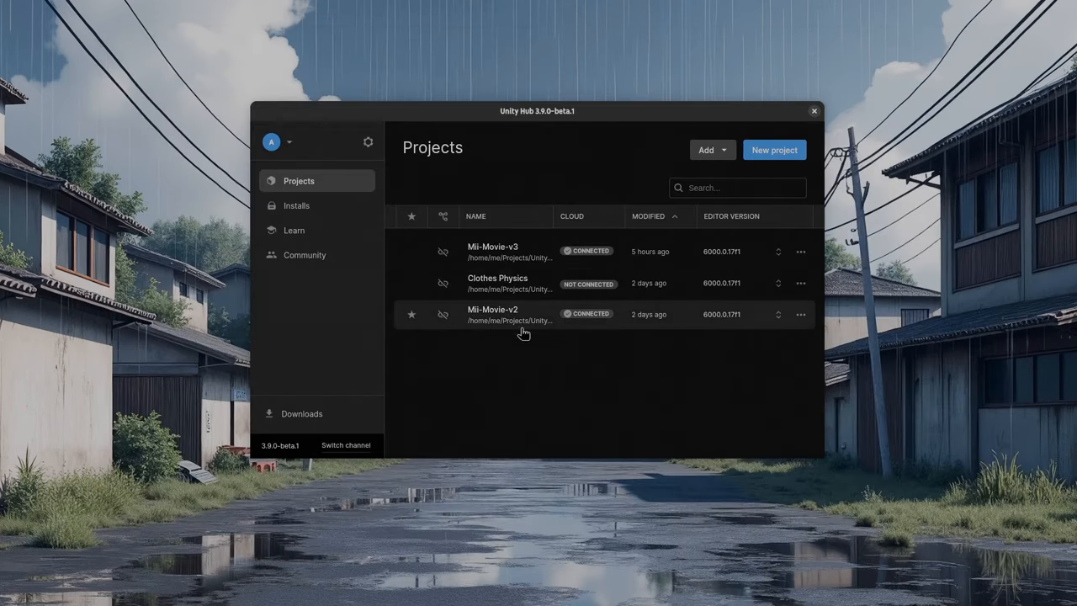
pyautogui.moveTo(766, 409)
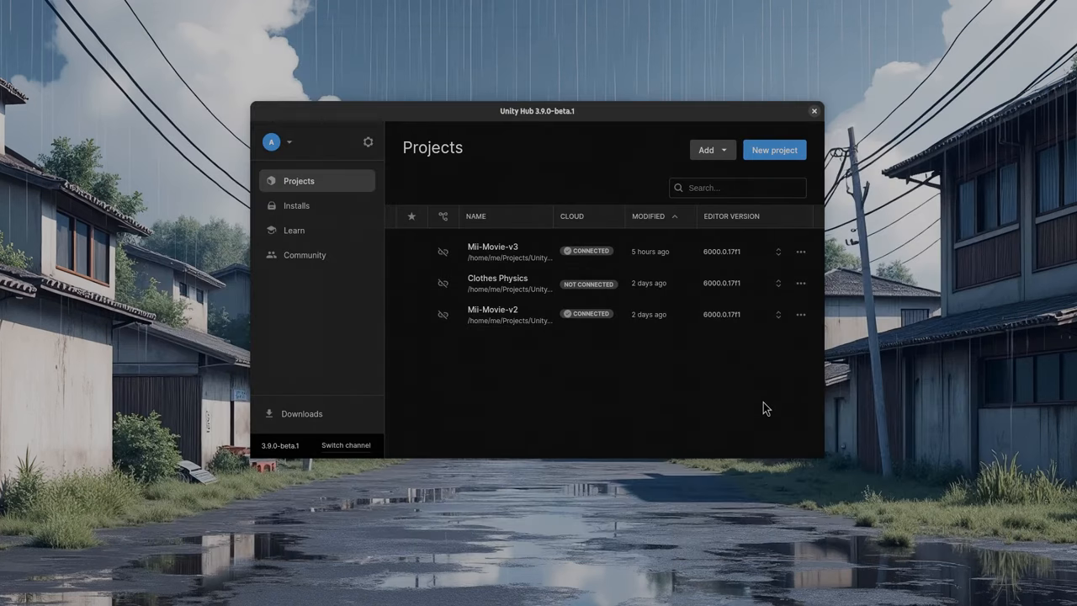
# Step: Choose 'Add project from disk' from Unity Hub's Add menu
pyautogui.click(710, 150)
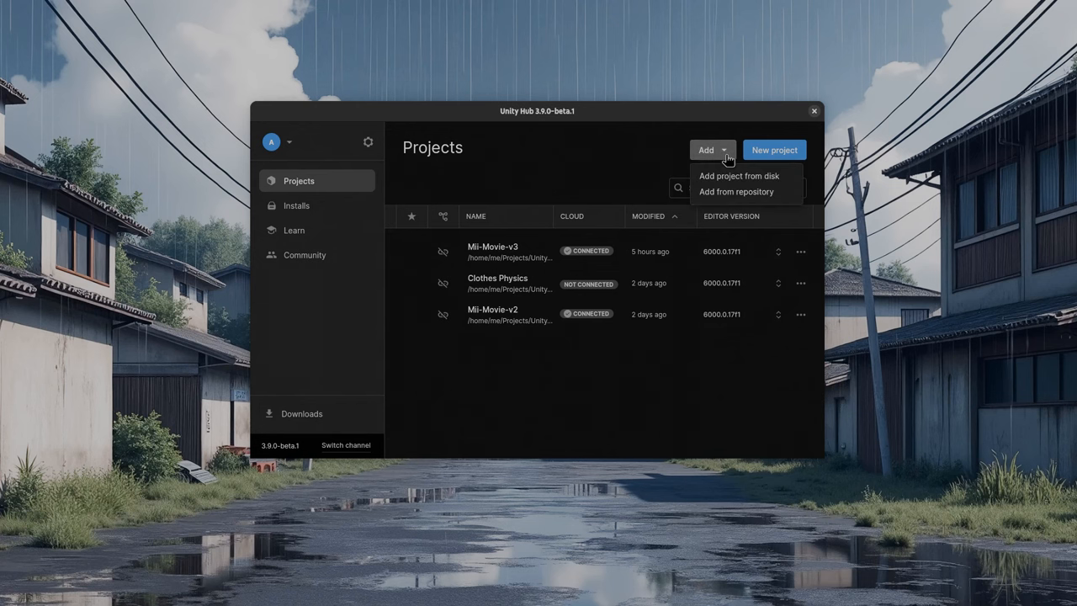
pyautogui.click(737, 177)
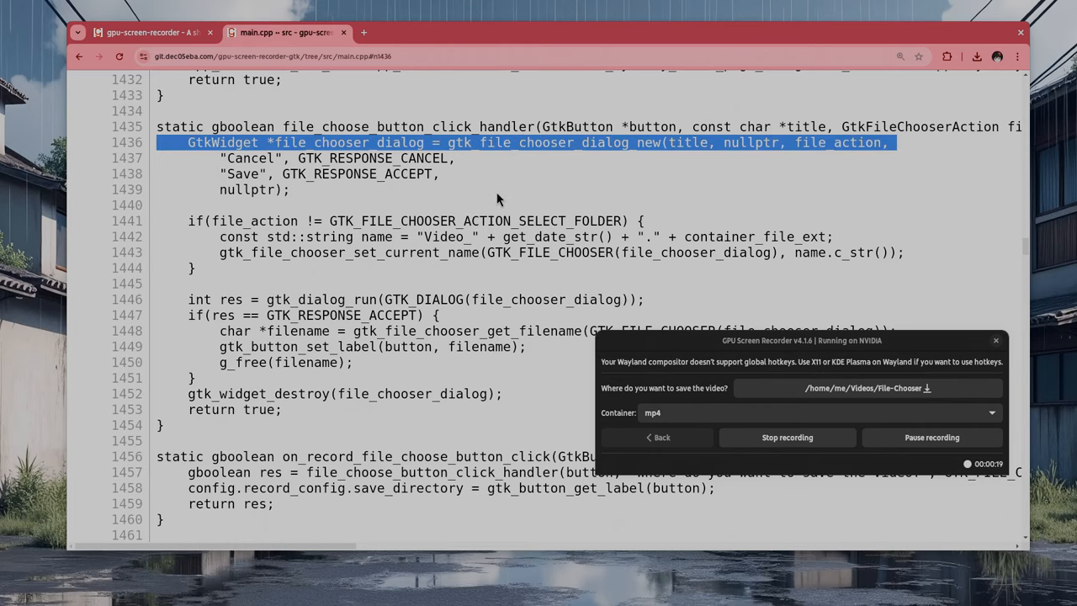
pyautogui.moveTo(441, 183)
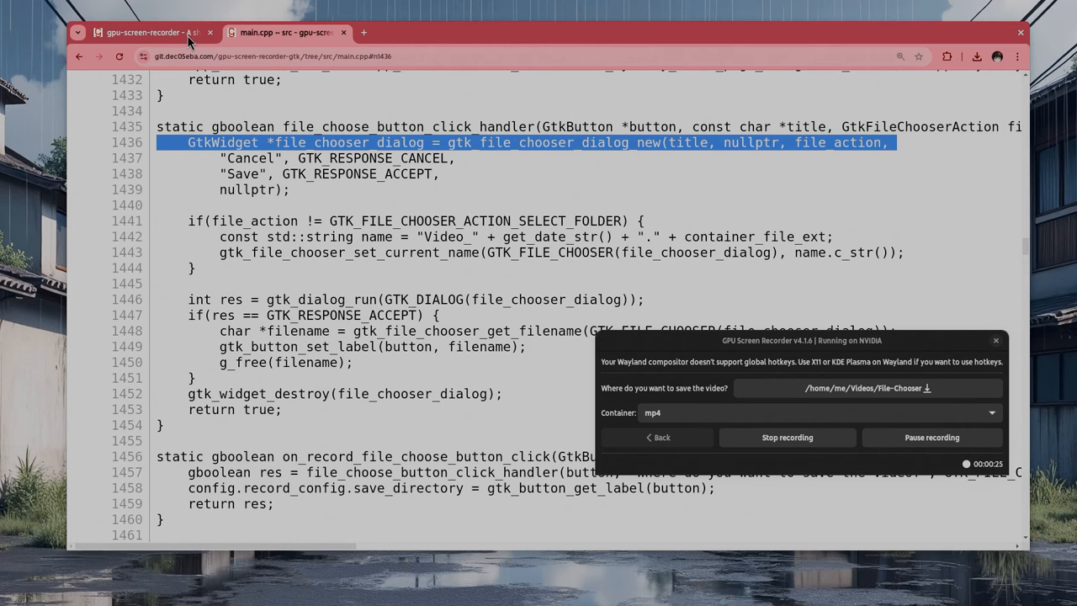
# Step: Navigate from the cgit repository list to gpu-screen-recorder-ui and select its description line
pyautogui.click(143, 32)
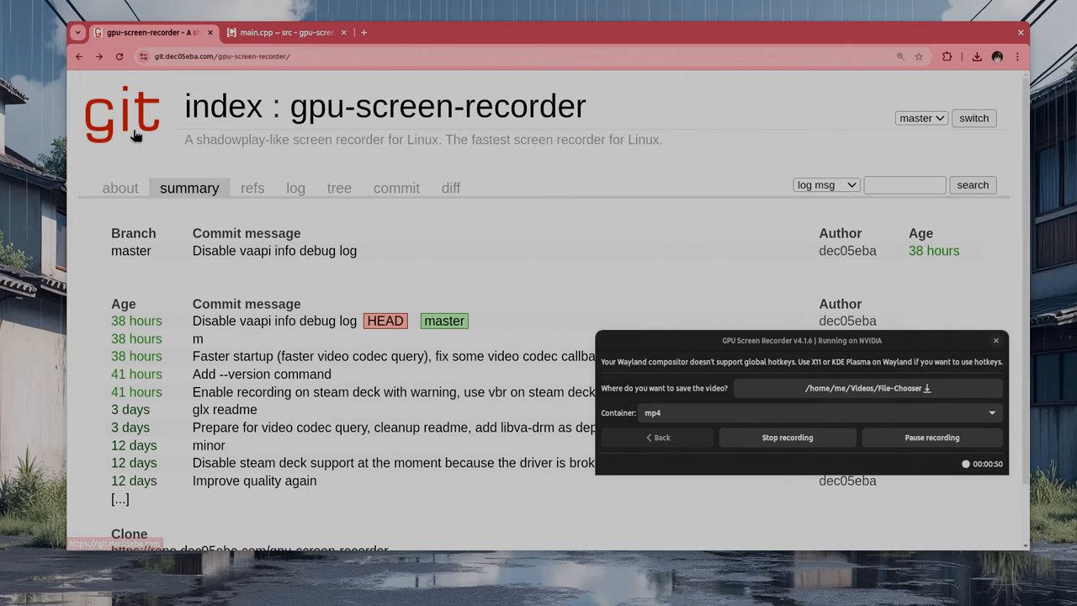
pyautogui.click(122, 117)
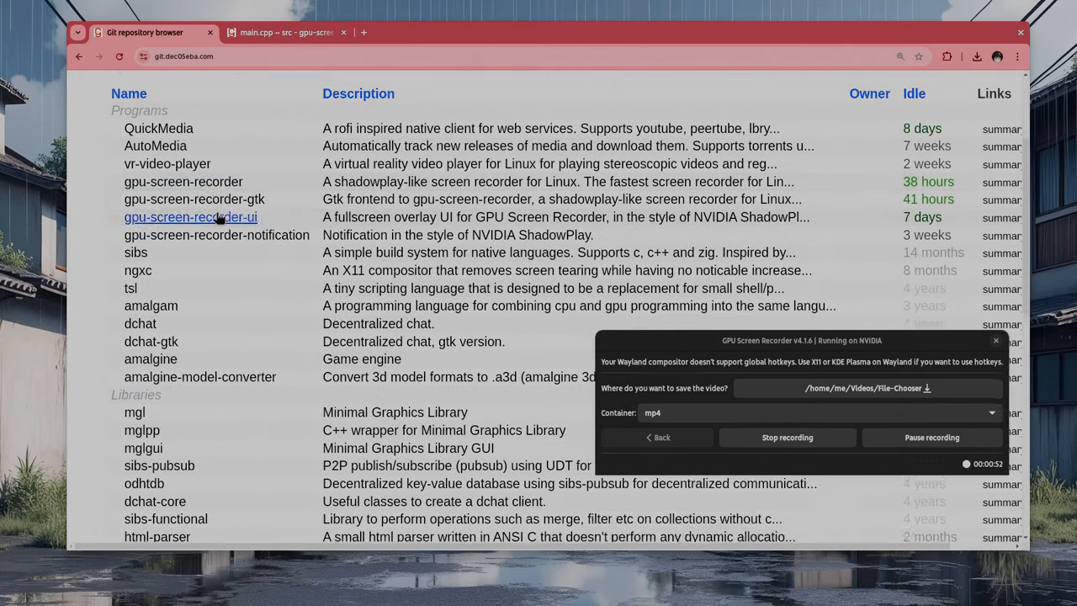
pyautogui.scroll(-3)
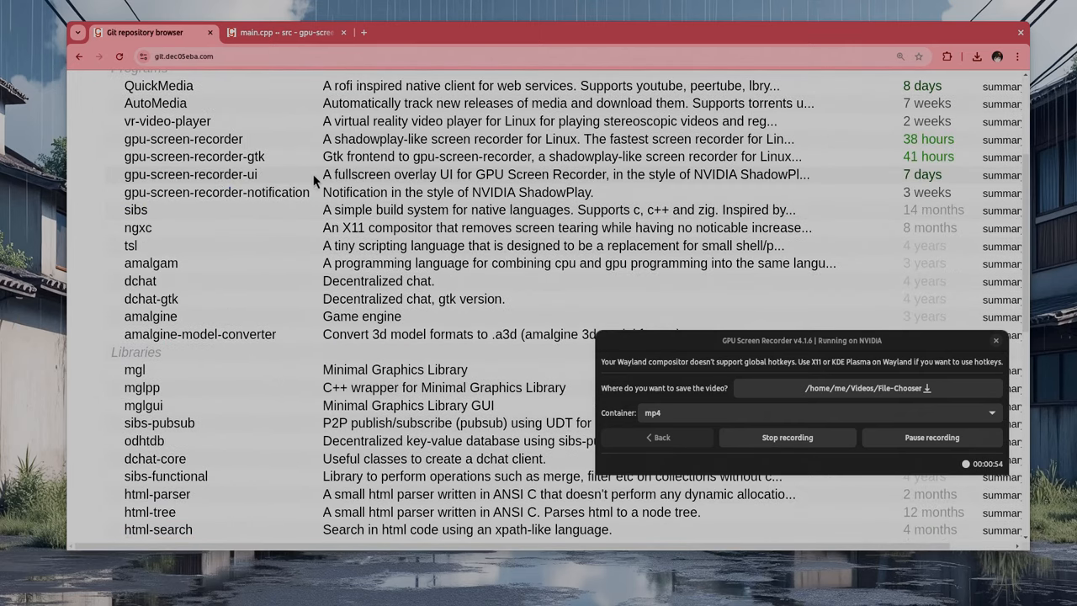
pyautogui.click(190, 173)
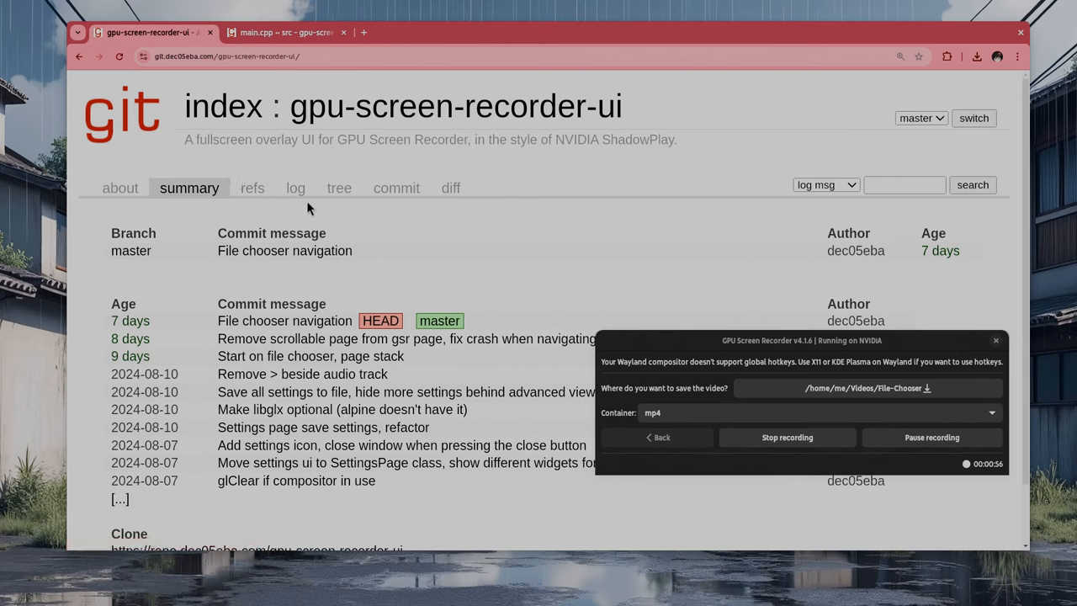
pyautogui.moveTo(346, 143)
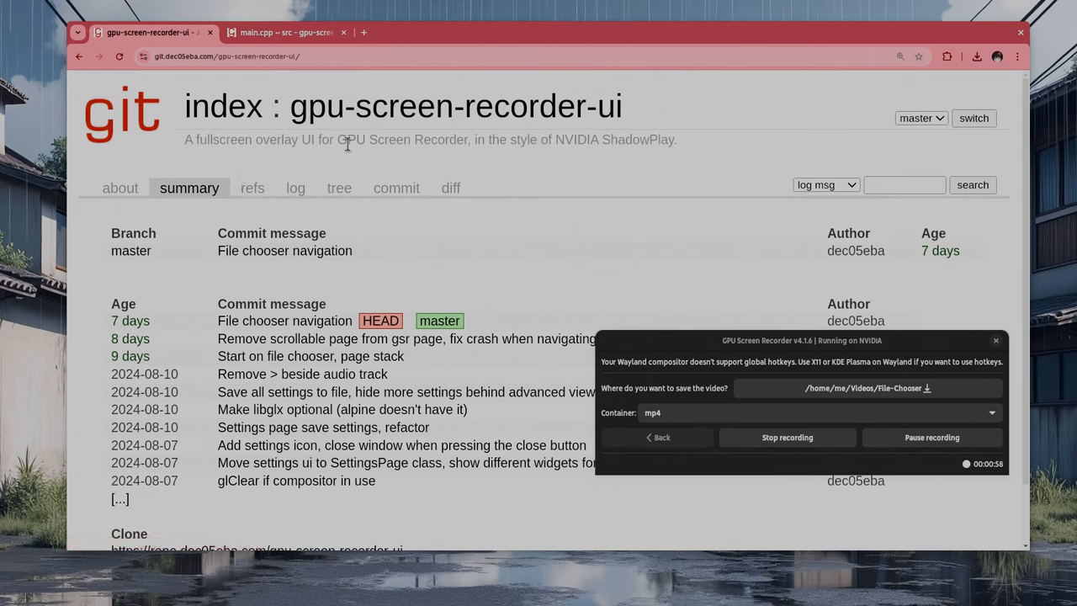
pyautogui.tripleClick(431, 140)
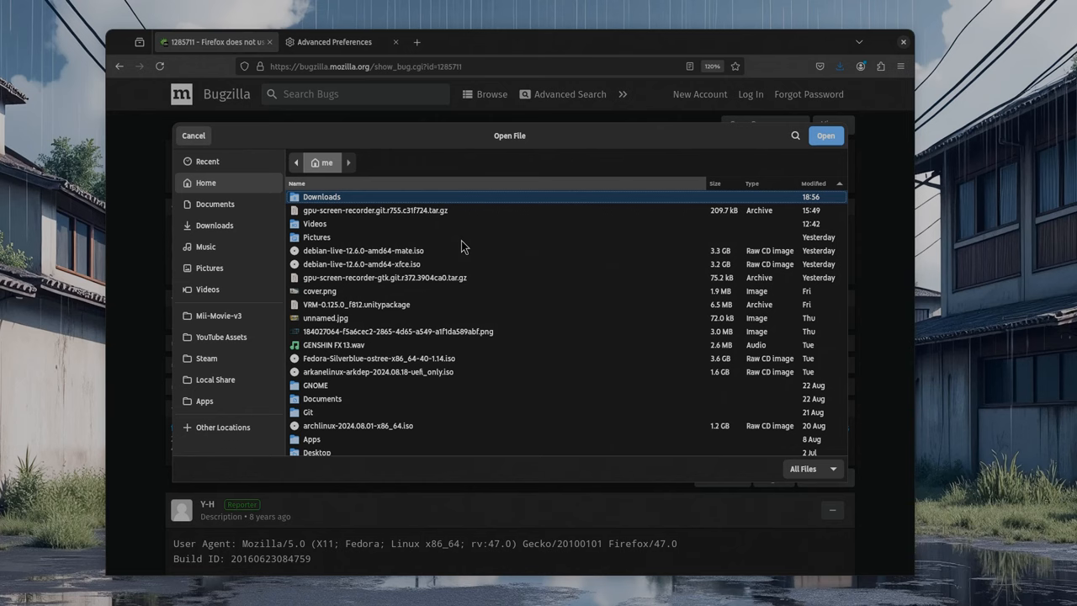
# Step: Filter about:config by 'XDG' and begin editing widget.use-xdg-desktop-portal.file-picker
pyautogui.click(193, 134)
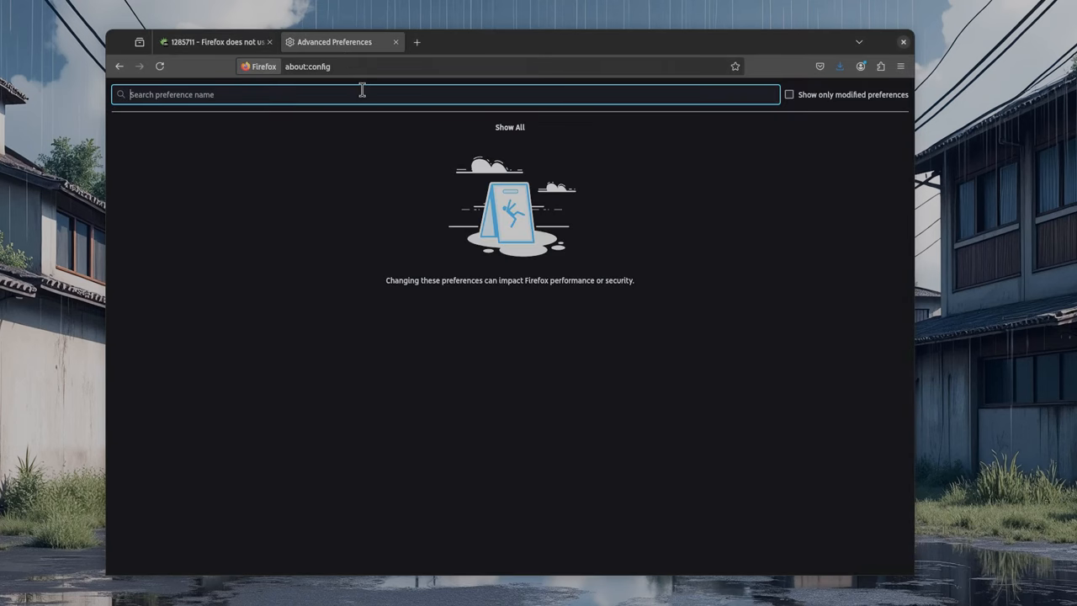
pyautogui.write('XDG')
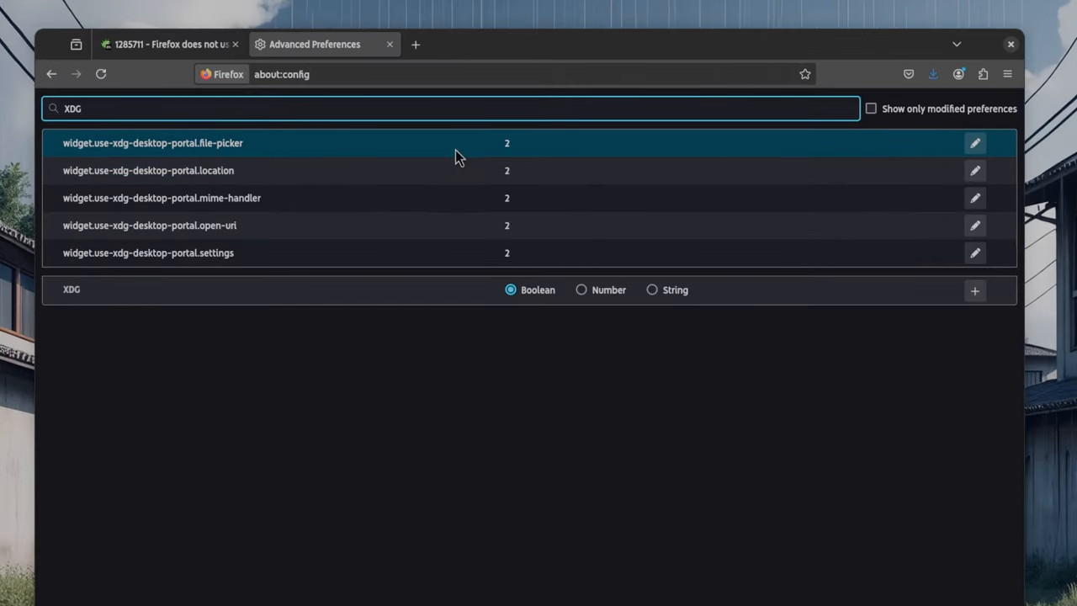
pyautogui.moveTo(518, 155)
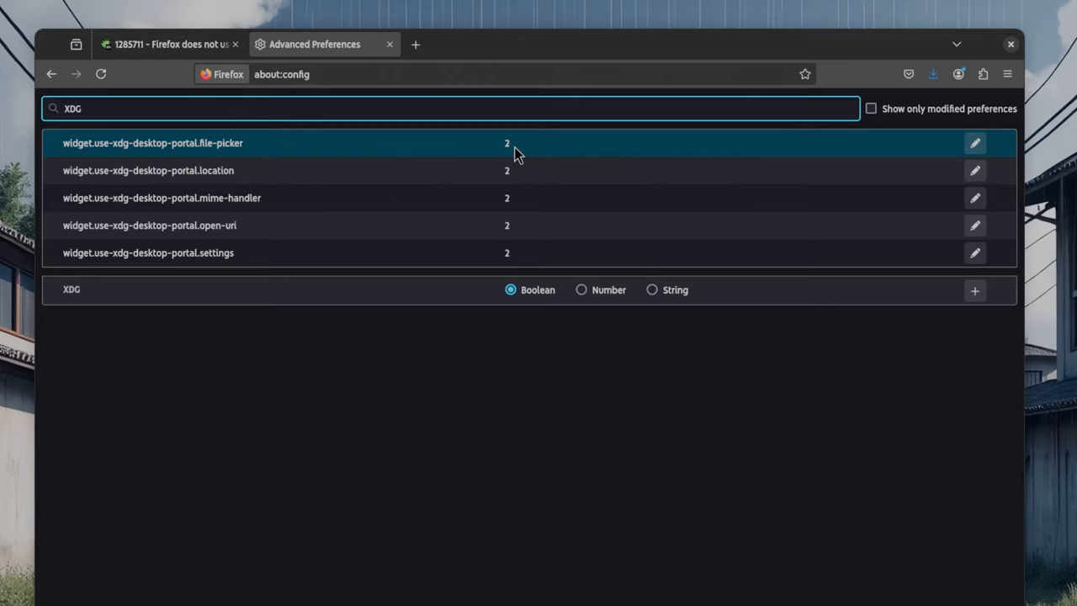
pyautogui.click(975, 143)
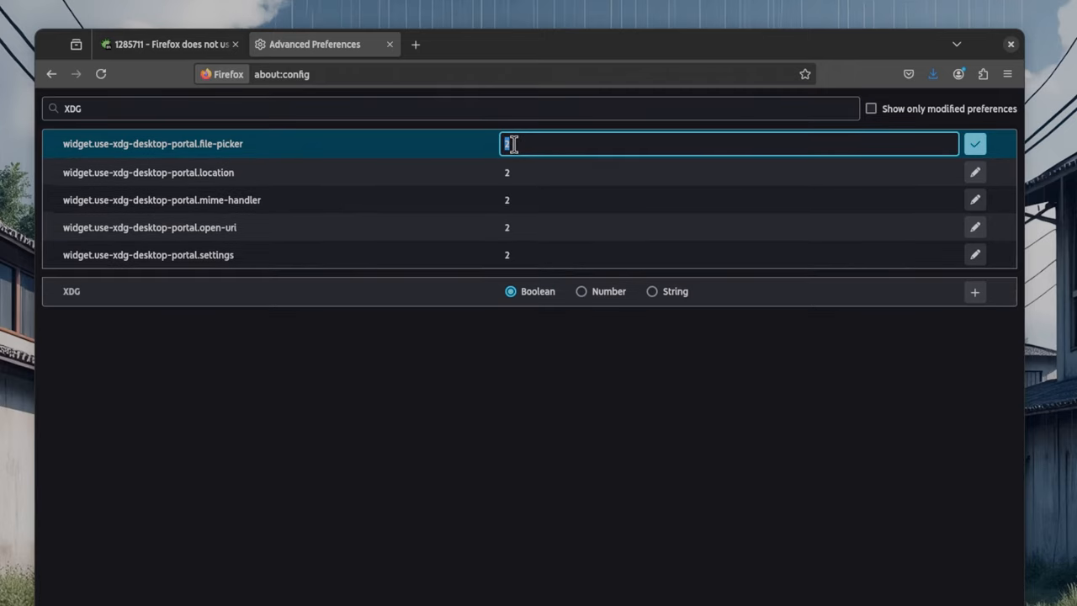
# Step: Enter the value 1 for widget.use-xdg-desktop-portal.file-picker and save it
pyautogui.write('1')
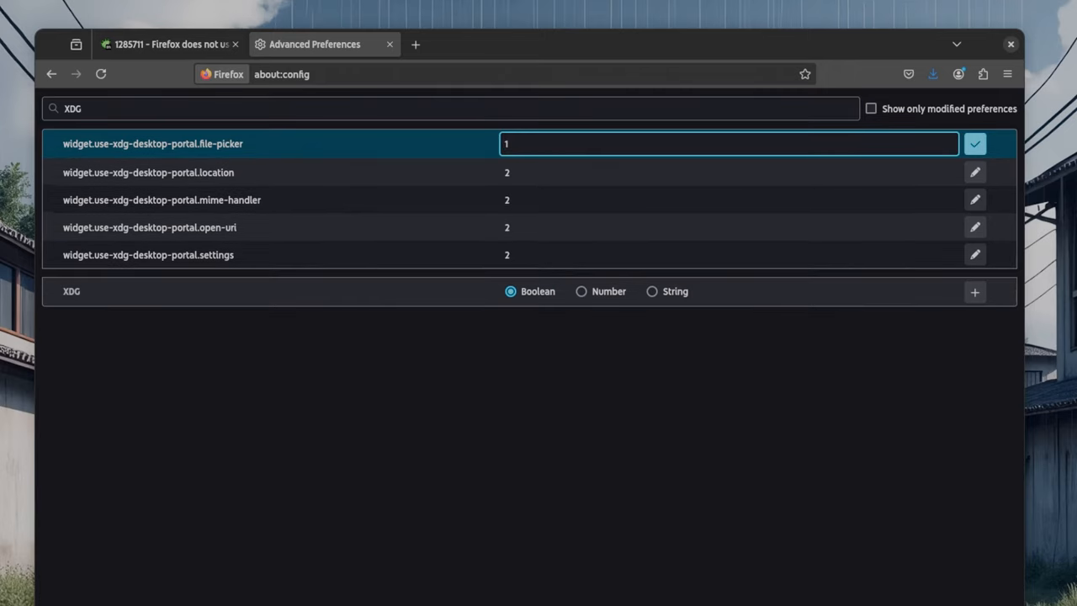
pyautogui.write('\\')
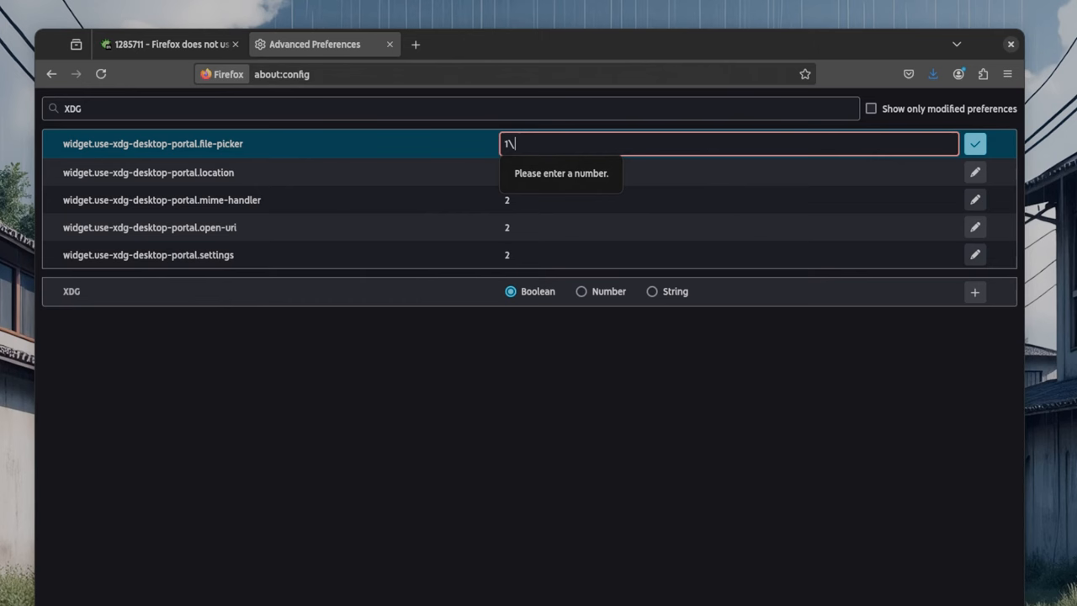
pyautogui.click(976, 143)
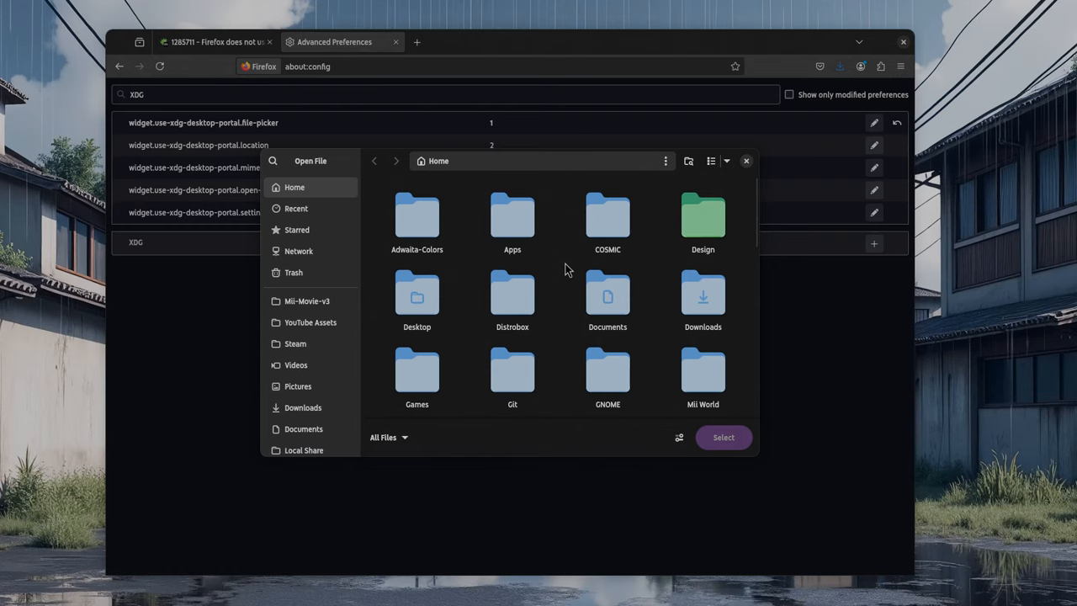
pyautogui.moveTo(750, 167)
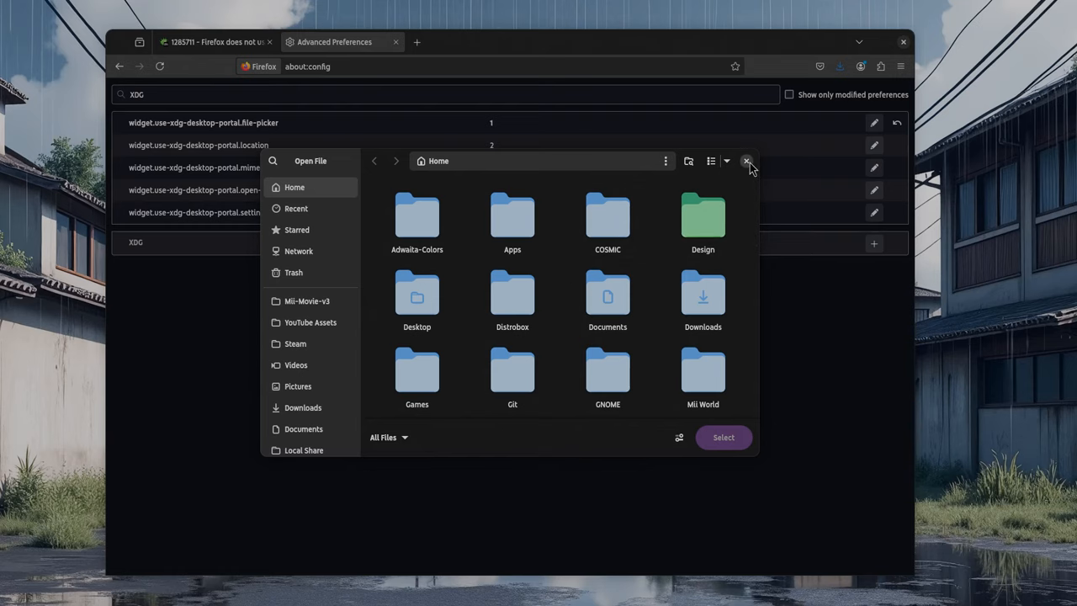
# Step: Dismiss the portal Open File dialog and scroll down to the later Bugzilla comments
pyautogui.click(748, 162)
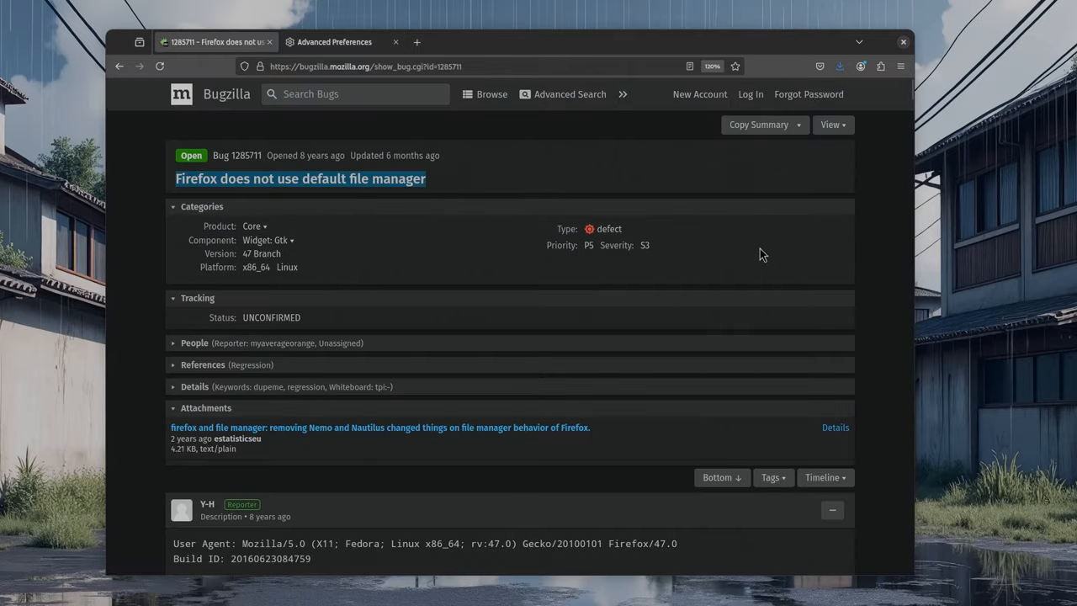
pyautogui.scroll(-3)
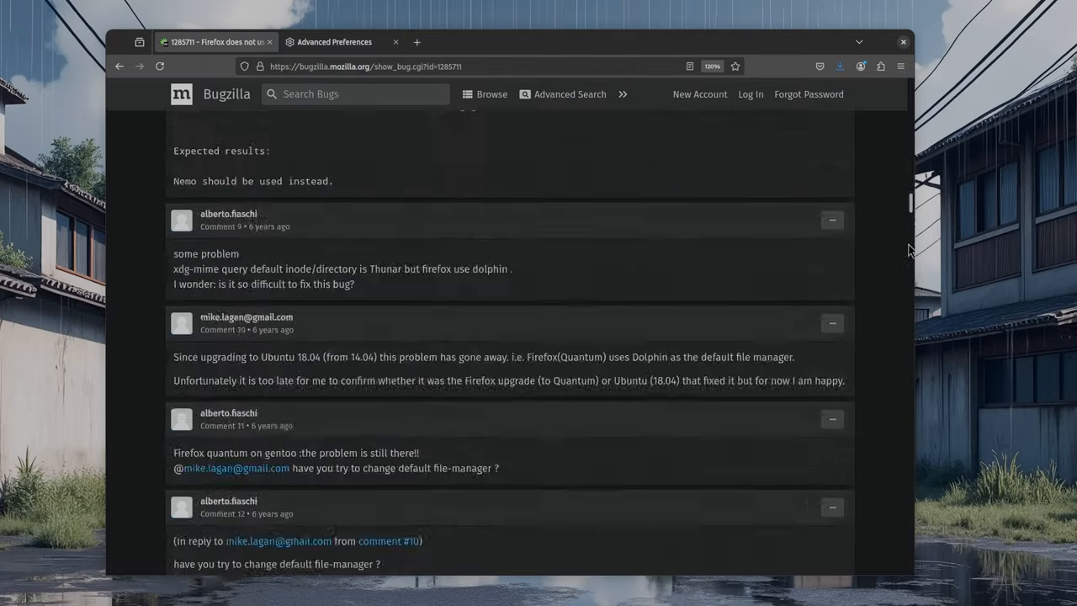
pyautogui.scroll(-3)
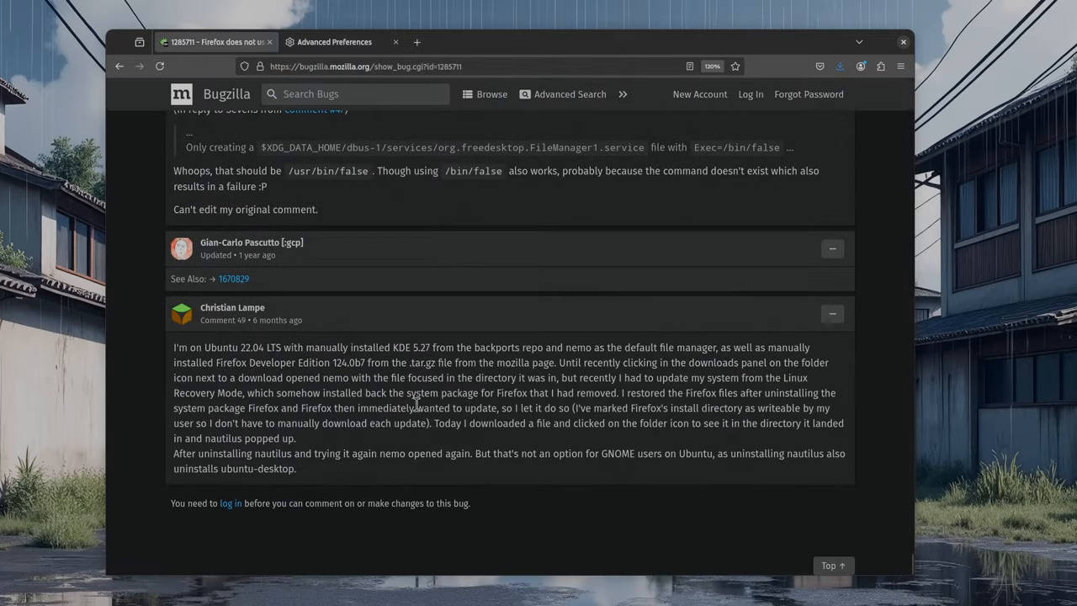